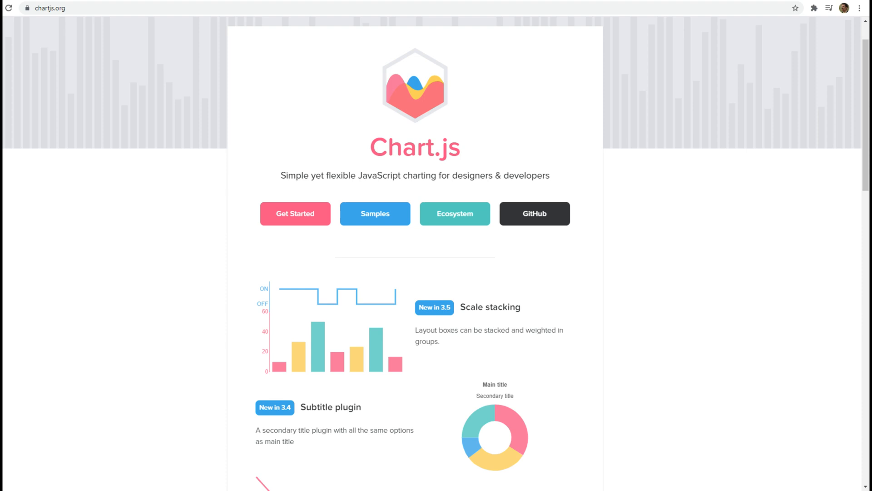
- Open the Chart.js getting-started docs with the bar chart example, then switch browser tabs
{"action": "left_click", "coordinate": [295, 214]}
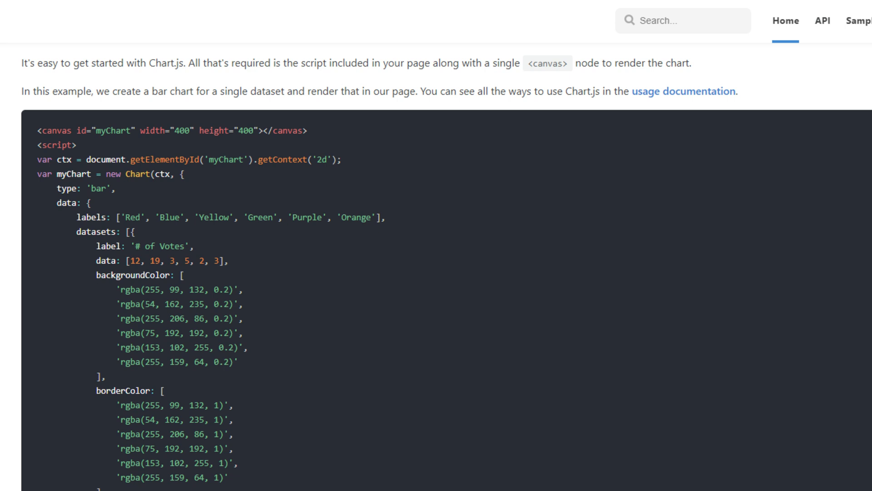
{"action": "left_click", "coordinate": [193, 10]}
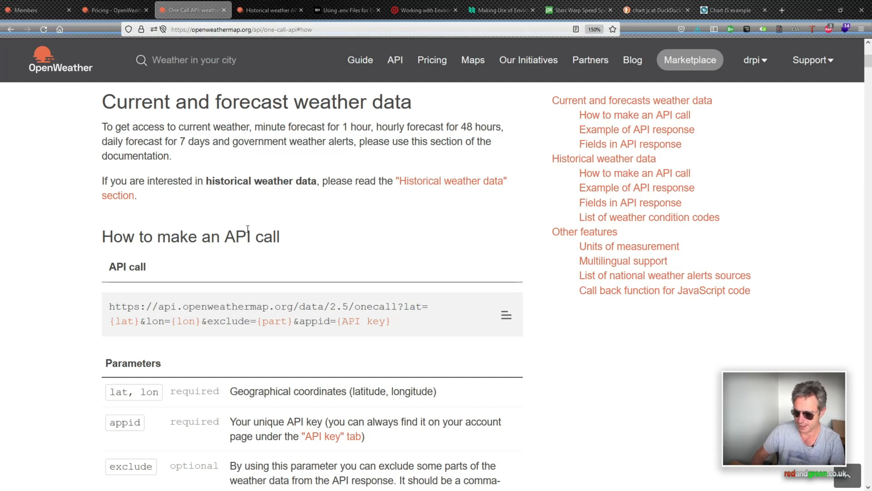
{"action": "left_click_drag", "start_coordinate": [101, 236], "coordinate": [251, 236]}
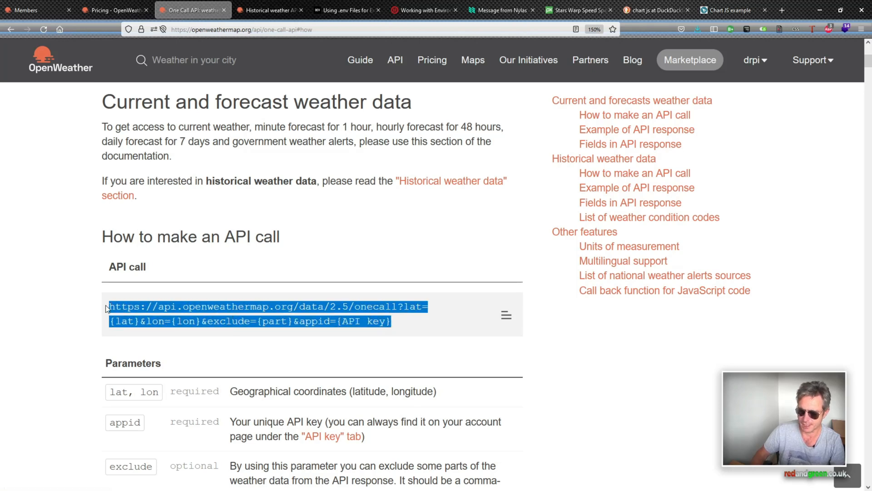
{"action": "left_click", "coordinate": [393, 250]}
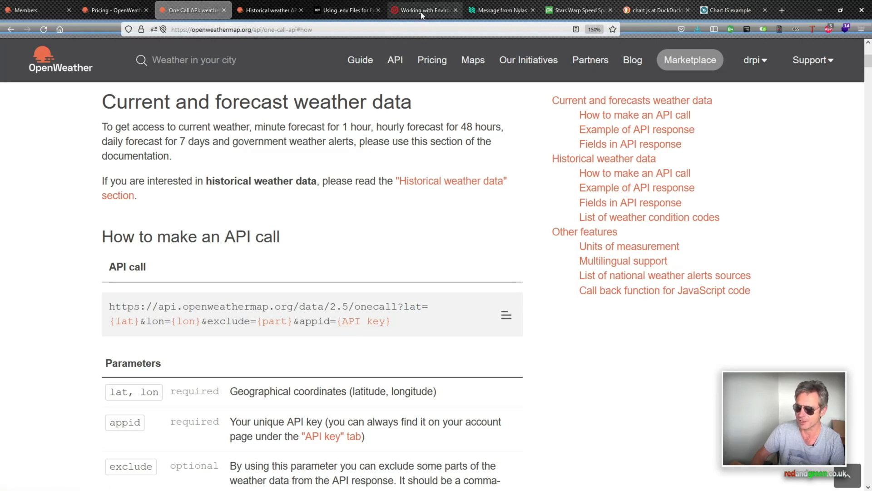
- Read through the Twilio article on environment variables in Python
{"action": "left_click", "coordinate": [424, 10]}
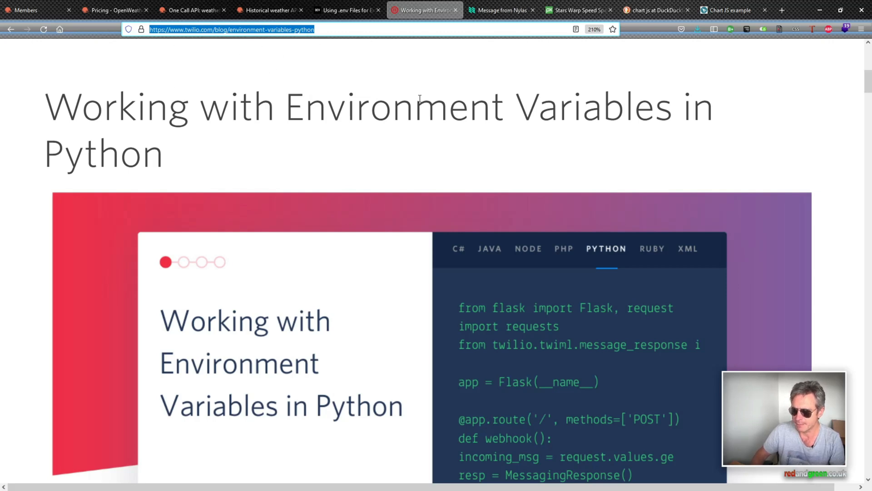
{"action": "scroll", "scroll_direction": "down", "scroll_amount": 3}
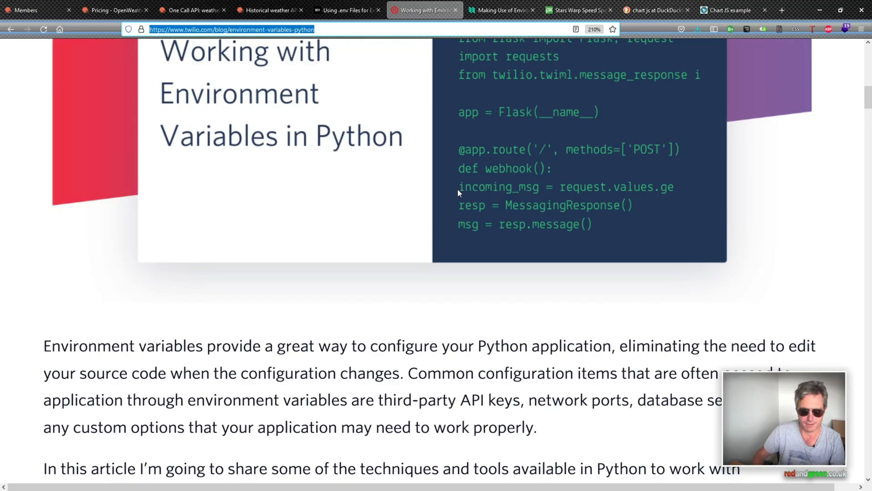
{"action": "scroll", "scroll_direction": "down", "scroll_amount": 3}
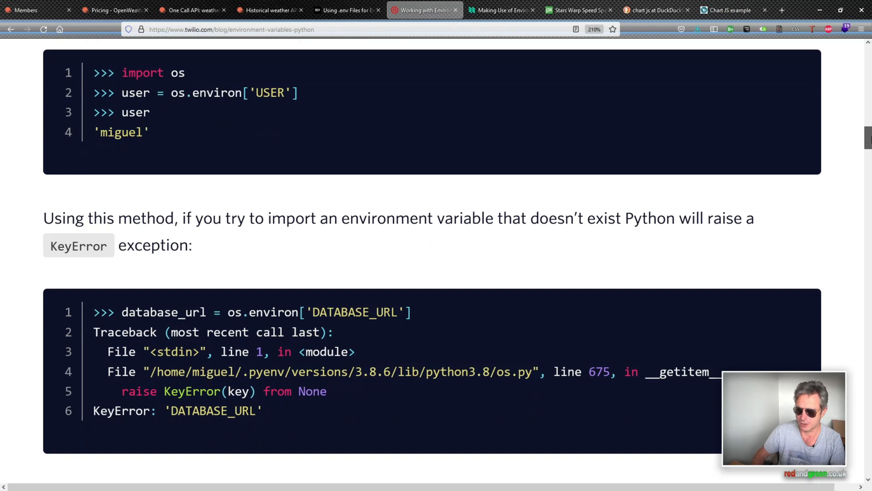
{"action": "scroll", "scroll_direction": "down", "scroll_amount": 3}
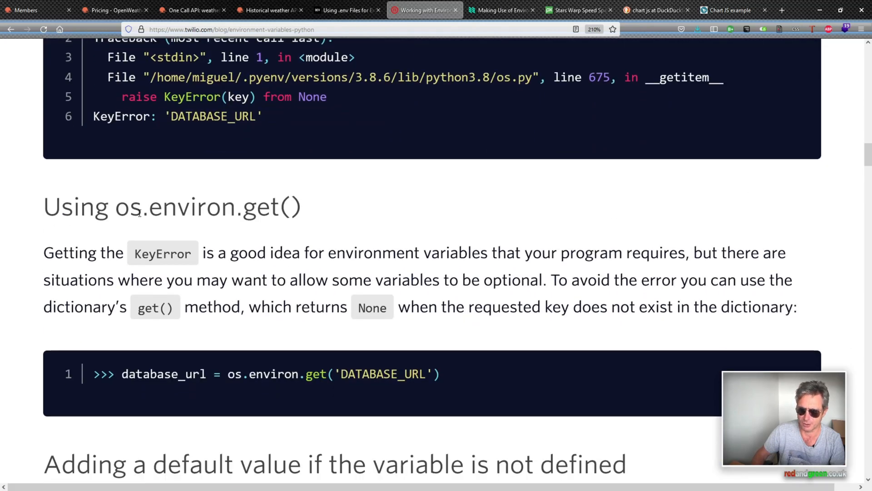
{"action": "scroll", "scroll_direction": "down", "scroll_amount": 3}
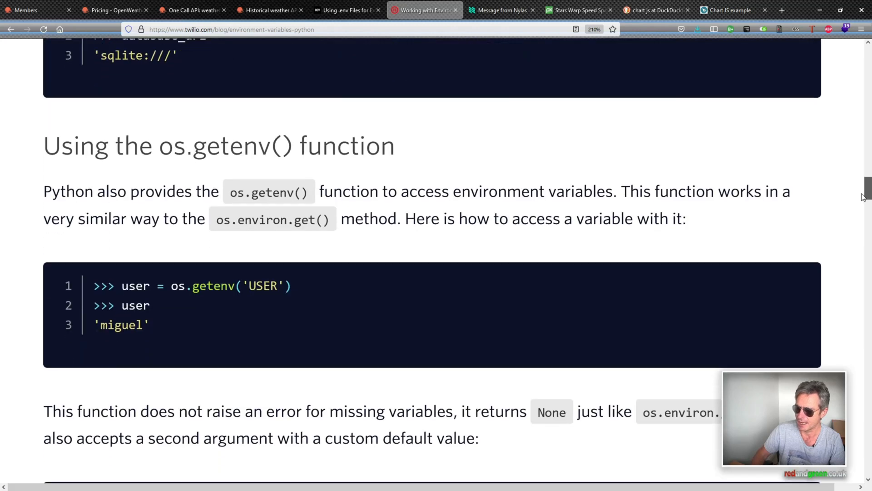
{"action": "scroll", "scroll_direction": "down", "scroll_amount": 3}
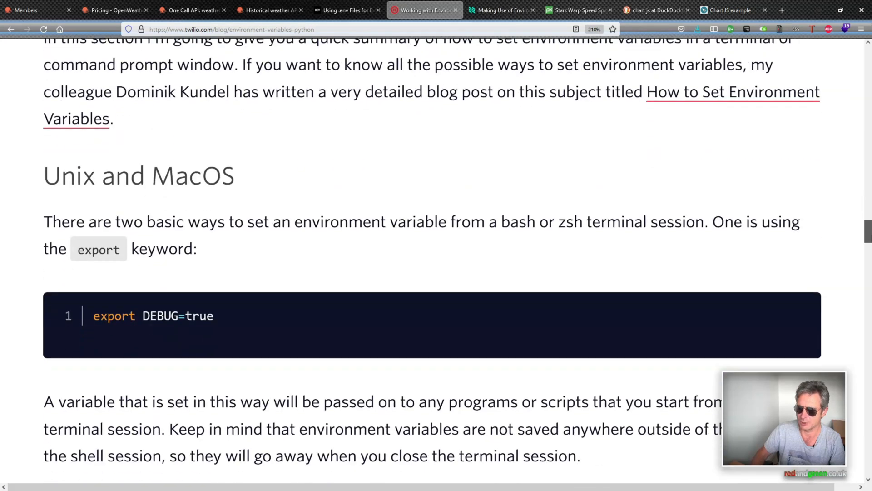
{"action": "scroll", "scroll_direction": "down", "scroll_amount": 3}
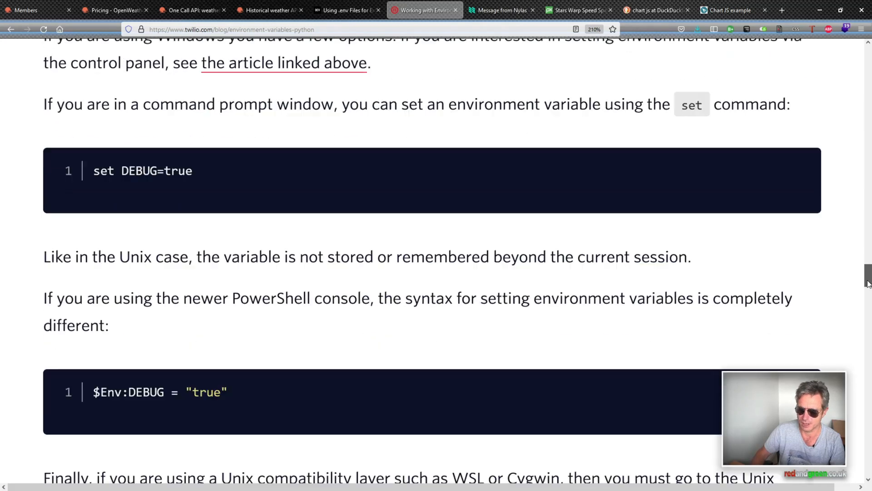
{"action": "scroll", "scroll_direction": "down", "scroll_amount": 3}
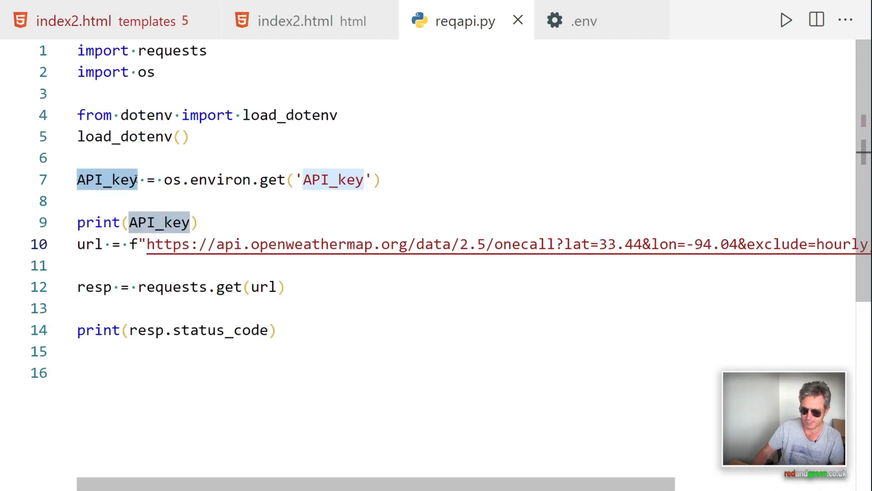
{"action": "mouse_move", "coordinate": [107, 179]}
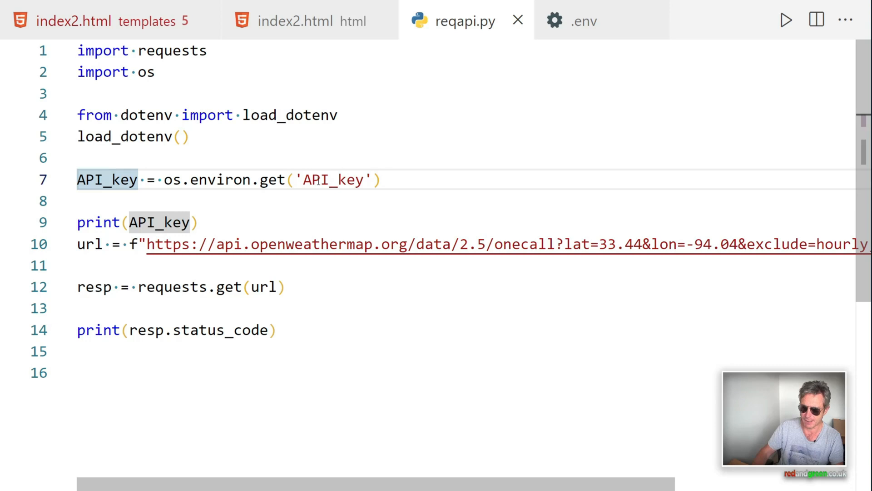
{"action": "mouse_move", "coordinate": [106, 179]}
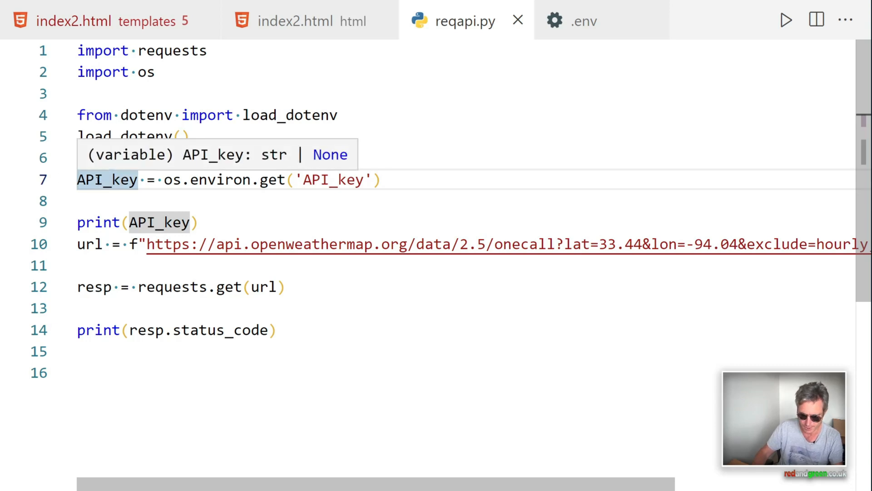
{"action": "mouse_move", "coordinate": [107, 179]}
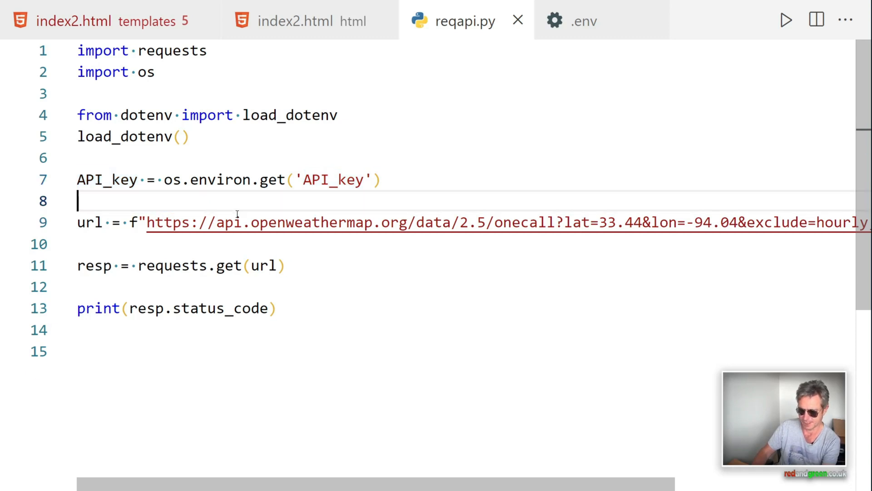
- Delete the print(API_key) line from reqapi.py and select API_key on line 7
{"action": "left_click", "coordinate": [108, 179]}
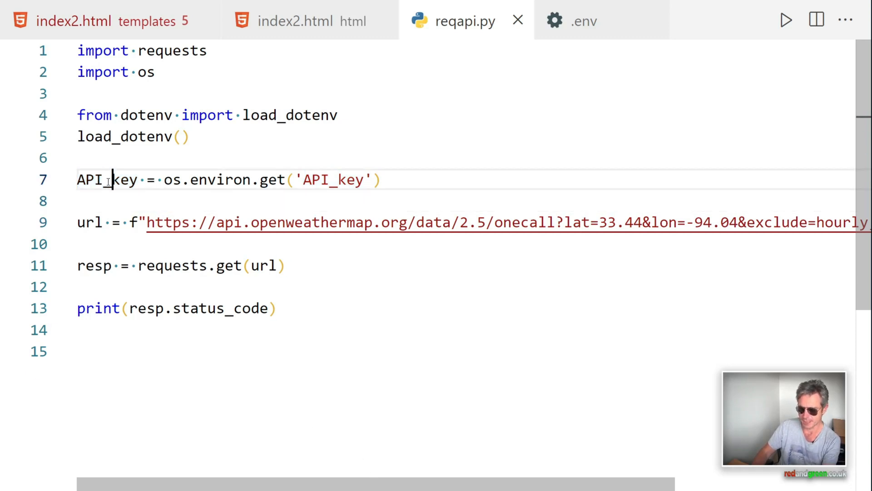
{"action": "double_click", "coordinate": [106, 179]}
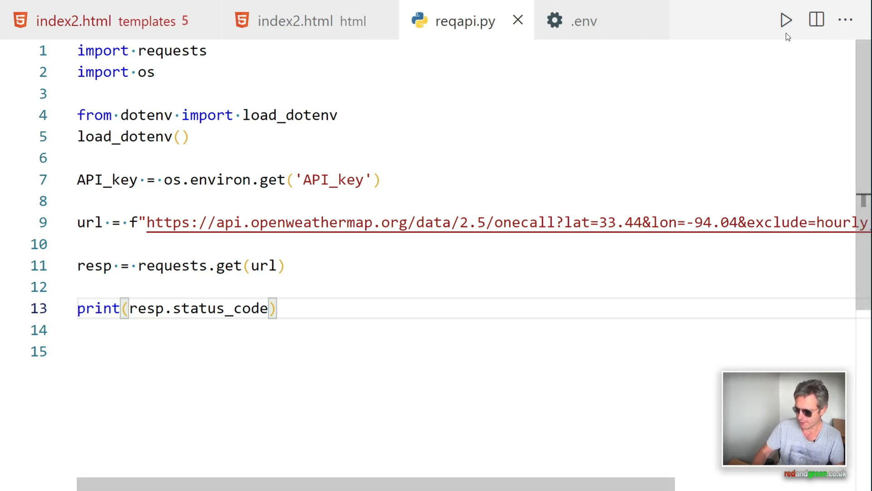
- Run reqapi.py in the terminal with the Run Python File button
{"action": "left_click", "coordinate": [787, 20]}
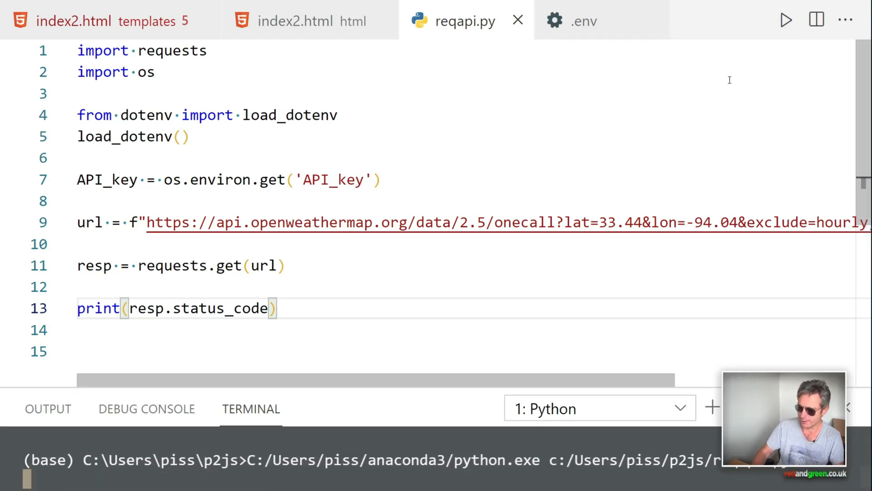
{"action": "left_click", "coordinate": [786, 21]}
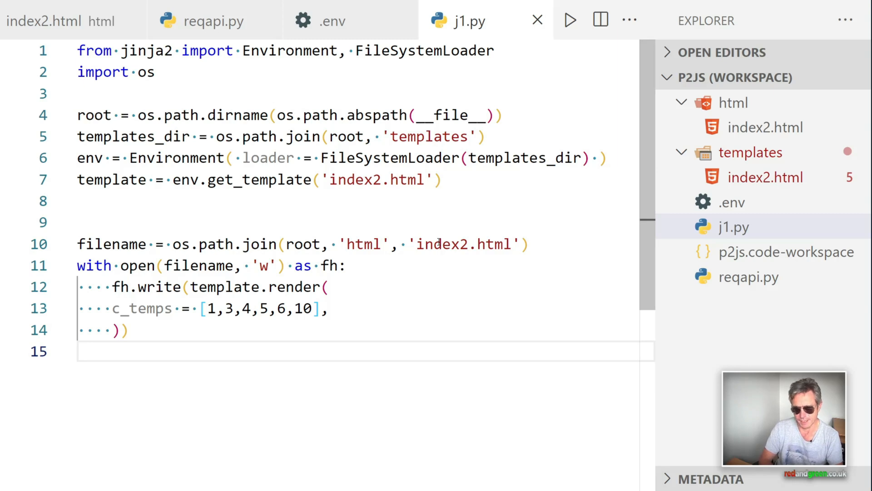
{"action": "mouse_move", "coordinate": [448, 191]}
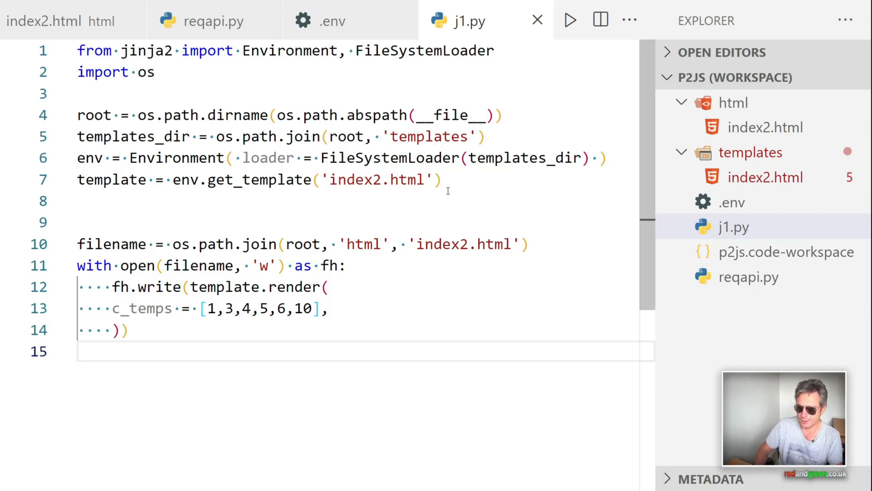
- Open templates/index2.html after collapsing the html and templates folders
{"action": "left_click_drag", "start_coordinate": [79, 50], "coordinate": [442, 180]}
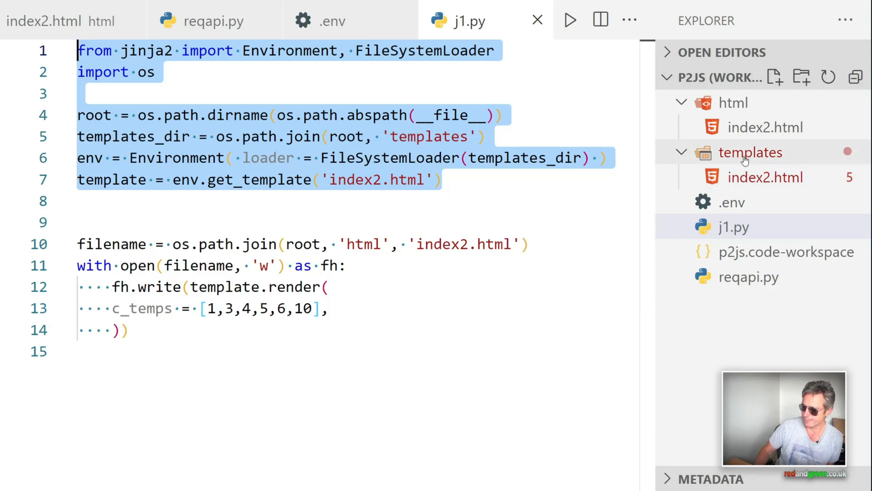
{"action": "left_click", "coordinate": [751, 152]}
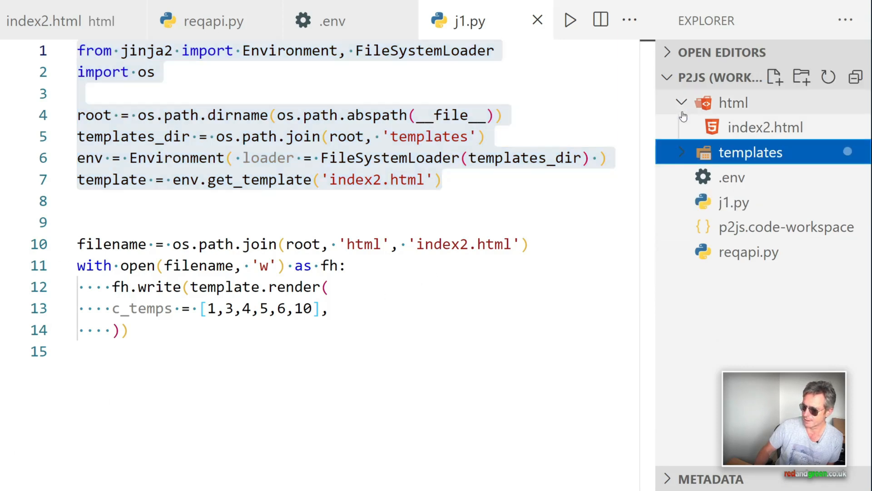
{"action": "left_click", "coordinate": [681, 102]}
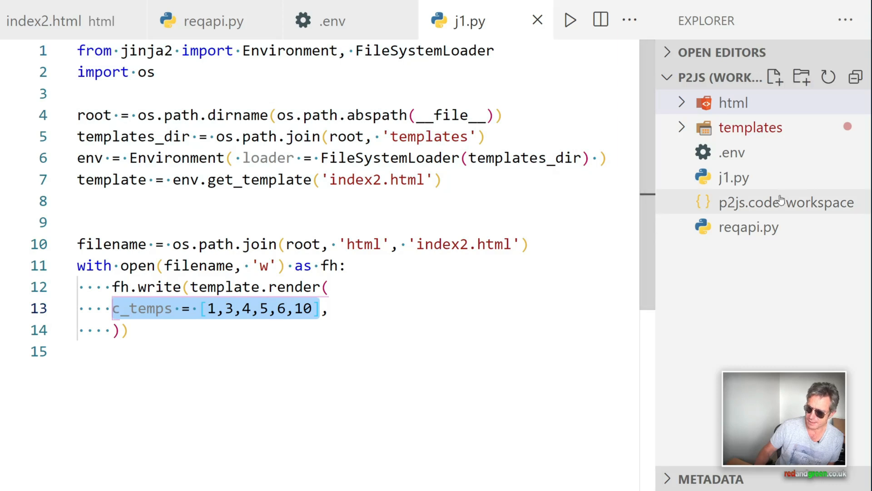
{"action": "left_click", "coordinate": [752, 127]}
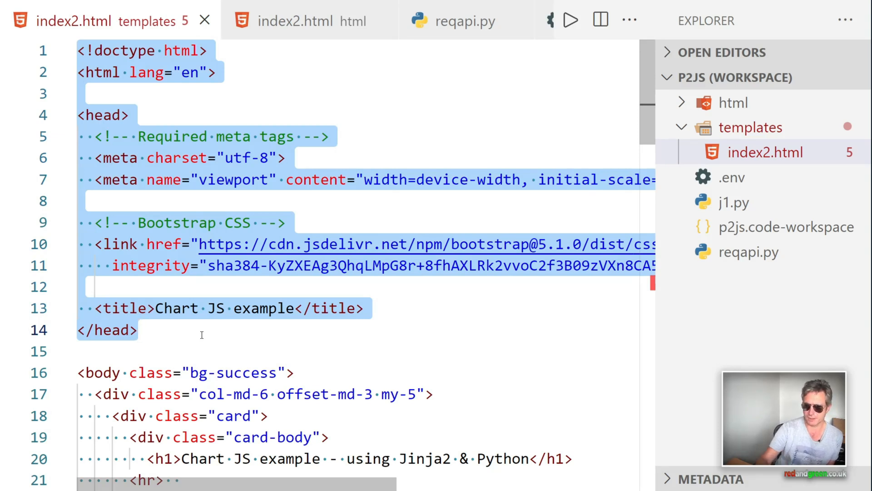
- Scroll the template down to the chart dataset's data: {{ c_temps }} line
{"action": "left_click", "coordinate": [143, 329]}
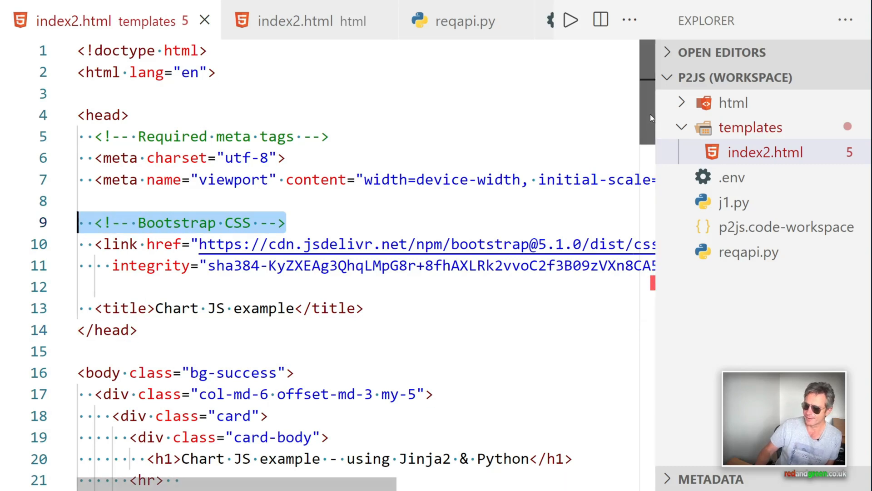
{"action": "scroll", "scroll_direction": "down", "scroll_amount": 3}
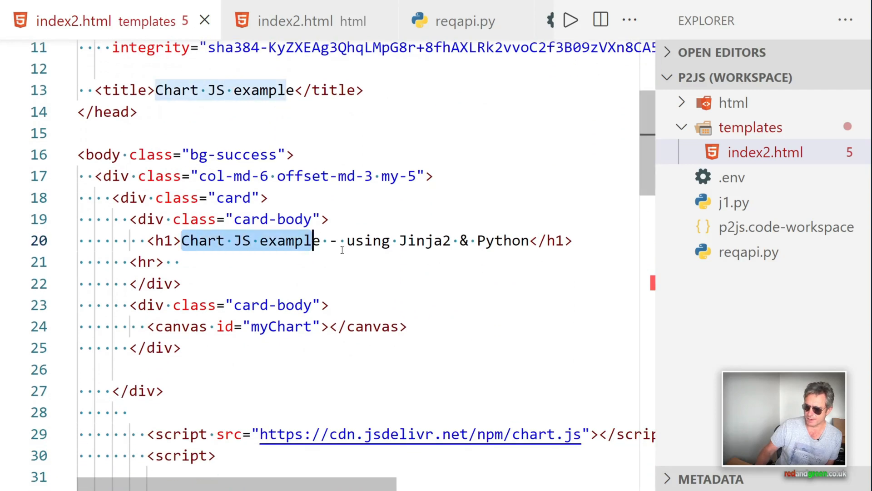
{"action": "scroll", "scroll_direction": "down", "scroll_amount": 3}
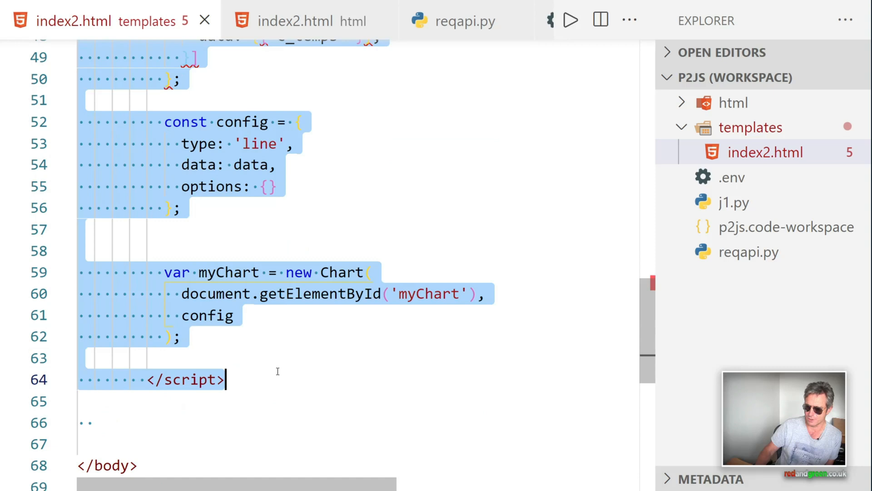
{"action": "mouse_move", "coordinate": [651, 312]}
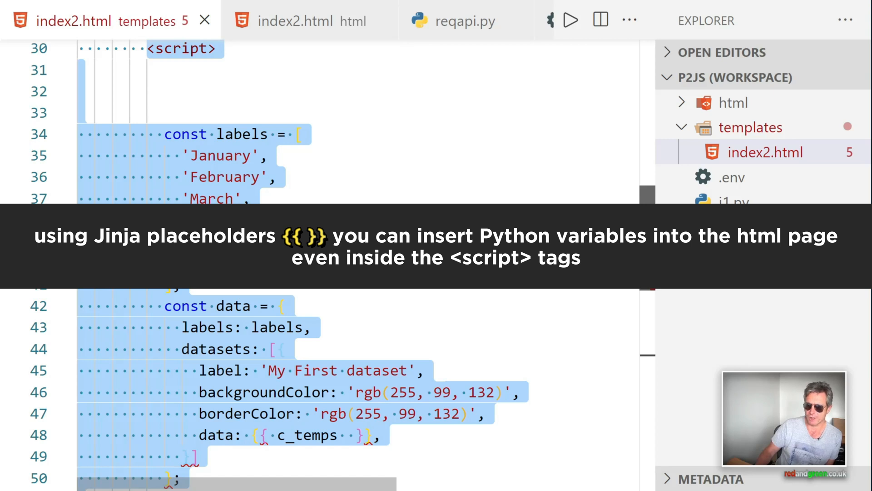
{"action": "scroll", "scroll_direction": "down", "scroll_amount": 3}
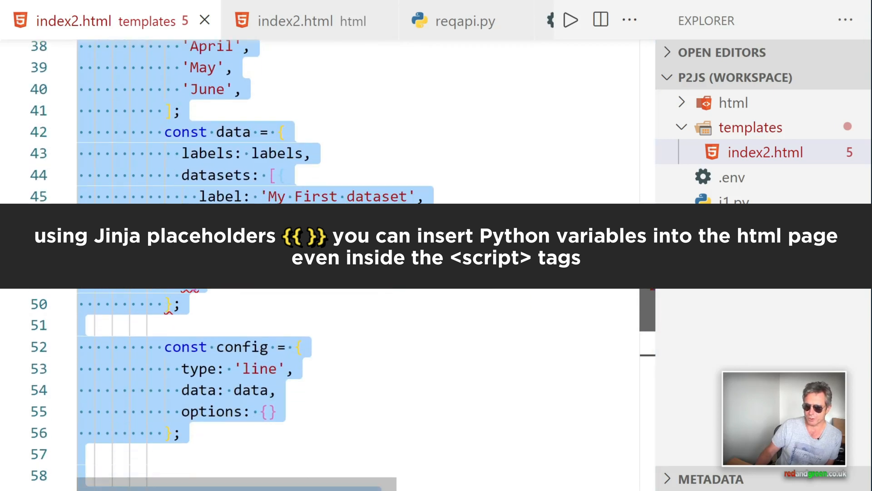
{"action": "scroll", "scroll_direction": "down", "scroll_amount": 3}
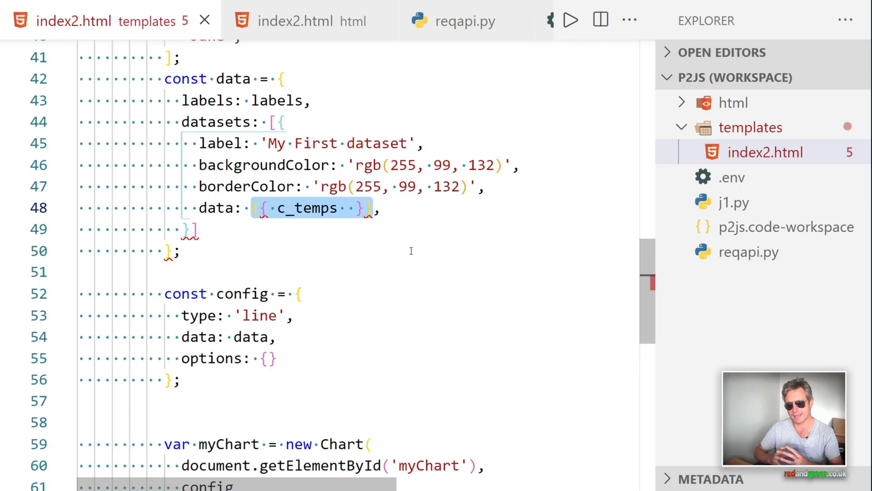
{"action": "mouse_move", "coordinate": [484, 52]}
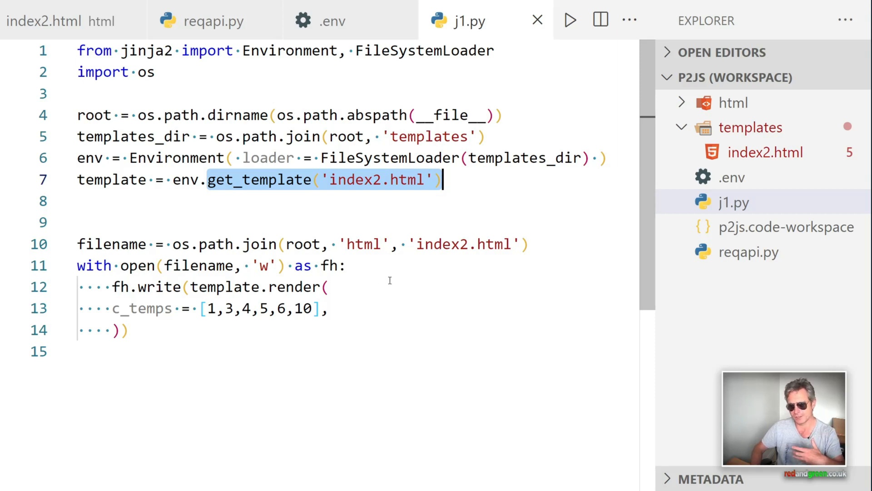
{"action": "mouse_move", "coordinate": [384, 252]}
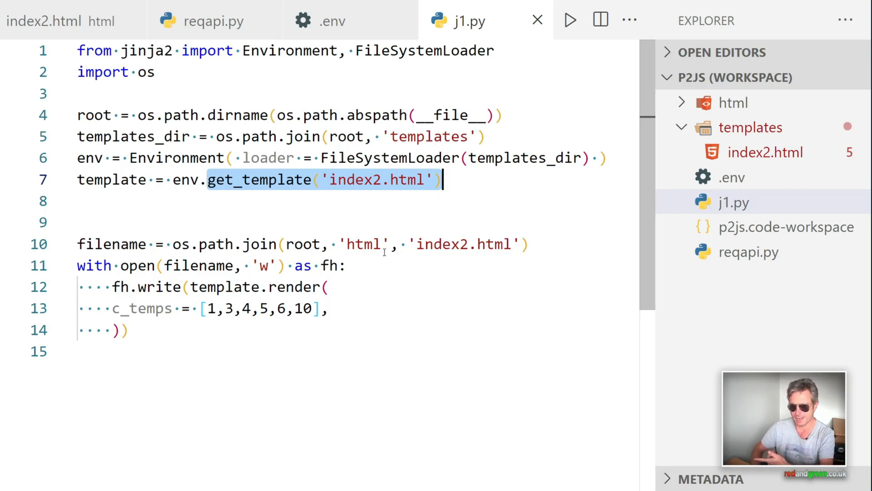
- Open the rendered index2.html from the html folder
{"action": "left_click", "coordinate": [734, 102]}
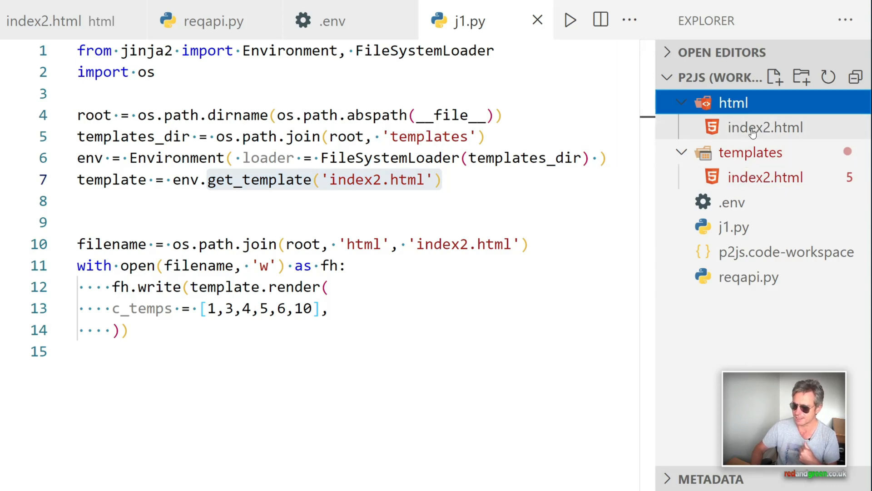
{"action": "left_click", "coordinate": [766, 127]}
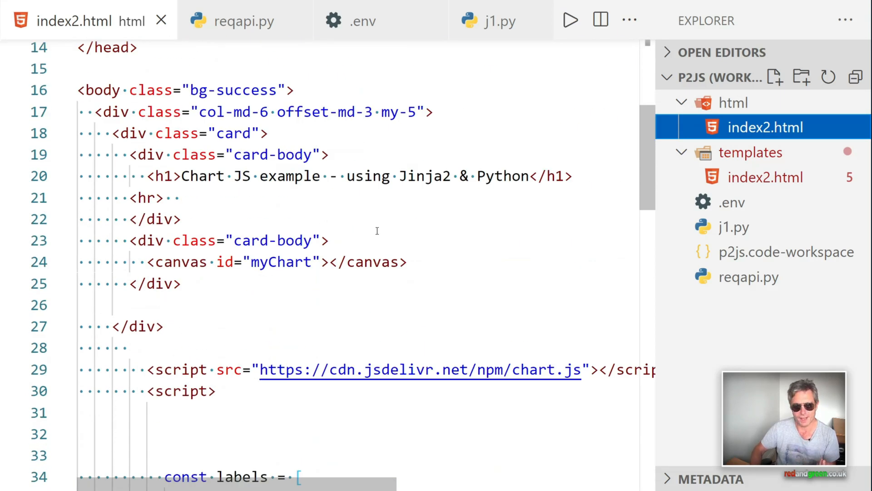
- Check the rendered data line shows 1, 3, 4, 5, 6, 10, then reopen j1.py
{"action": "scroll", "scroll_direction": "down", "scroll_amount": 3}
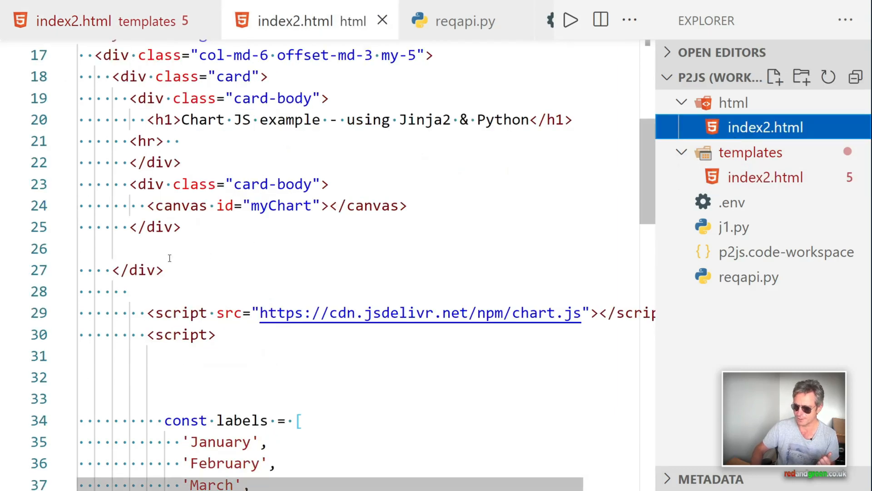
{"action": "scroll", "scroll_direction": "down", "scroll_amount": 3}
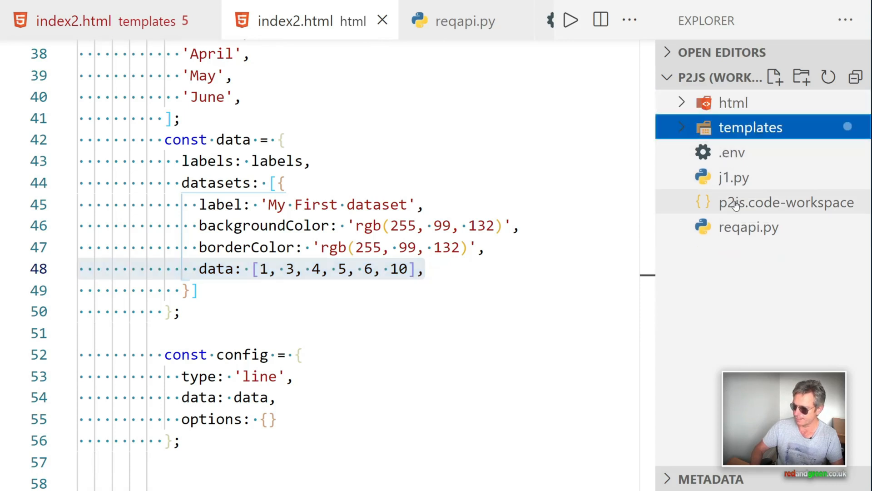
{"action": "mouse_move", "coordinate": [738, 227]}
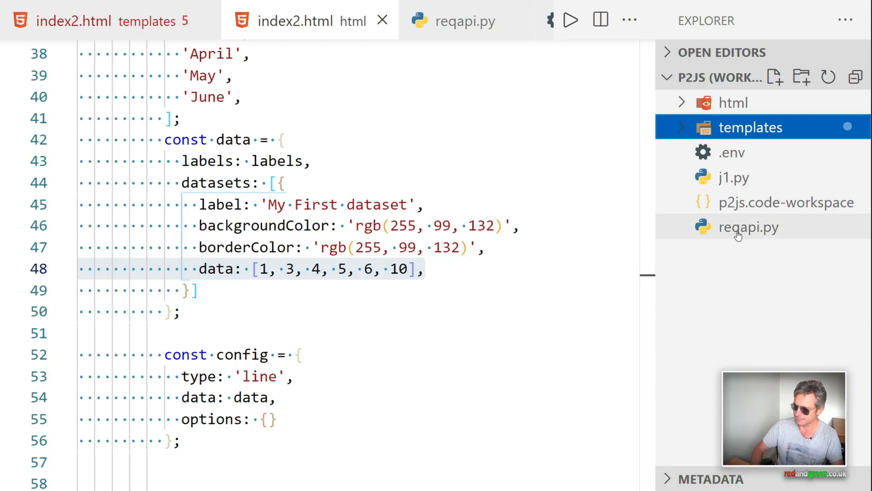
{"action": "mouse_move", "coordinate": [749, 227]}
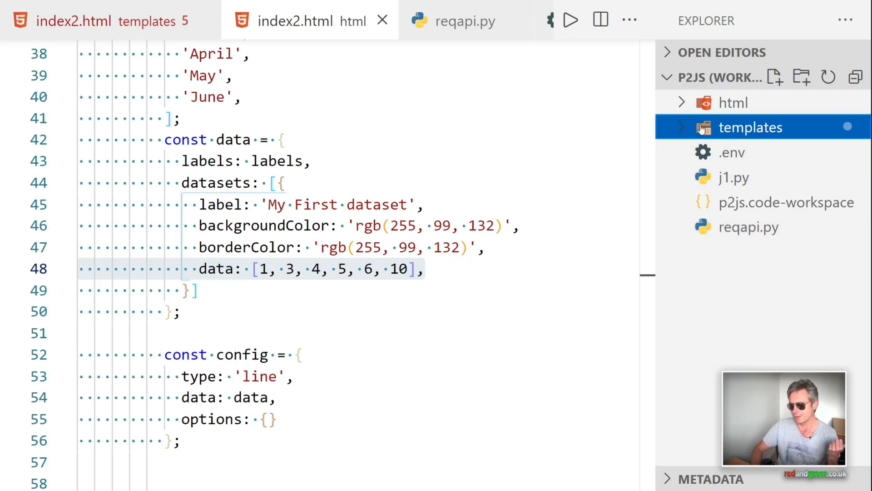
{"action": "left_click", "coordinate": [751, 126]}
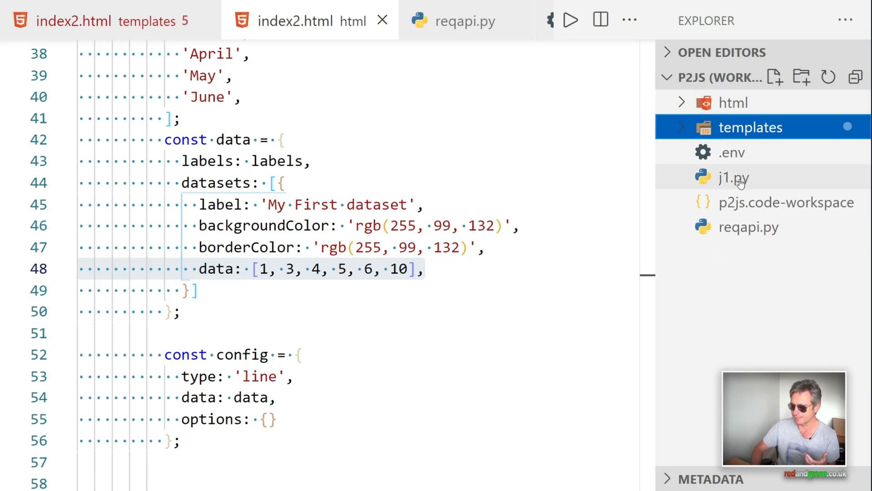
{"action": "left_click", "coordinate": [734, 177]}
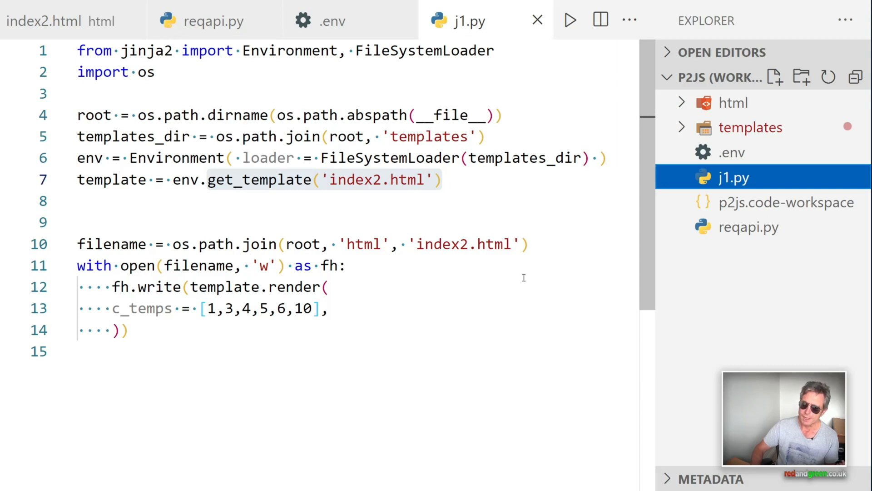
{"action": "mouse_move", "coordinate": [406, 302]}
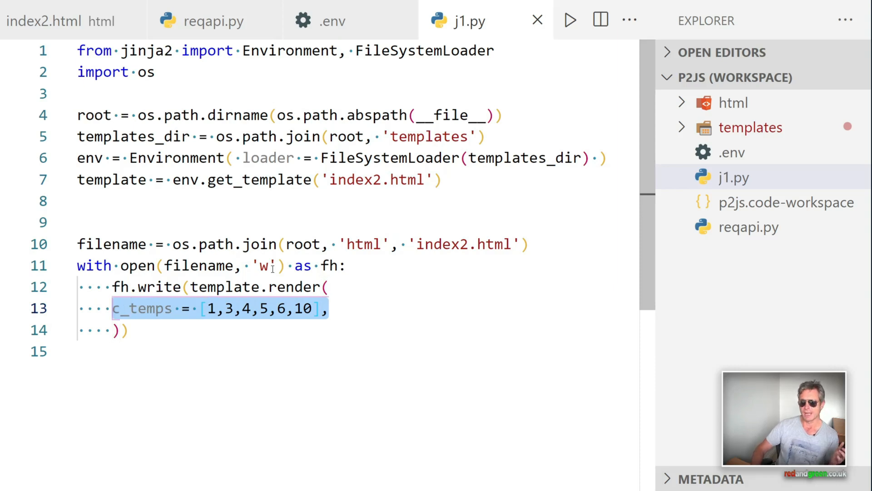
{"action": "left_click", "coordinate": [734, 178]}
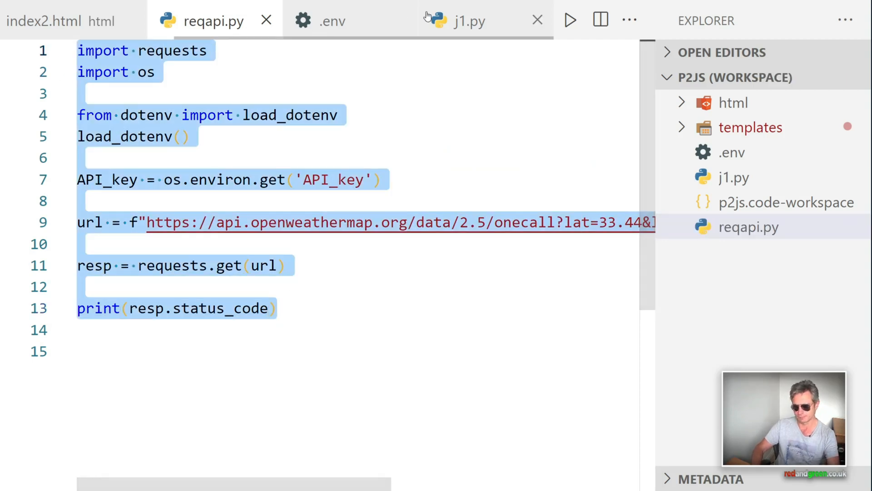
- Add 'from pprint import pprint' and 'pprint(resp.json())' after the status code print
{"action": "left_click", "coordinate": [469, 20]}
{"action": "type", "text": "pprint(resp.json())"}
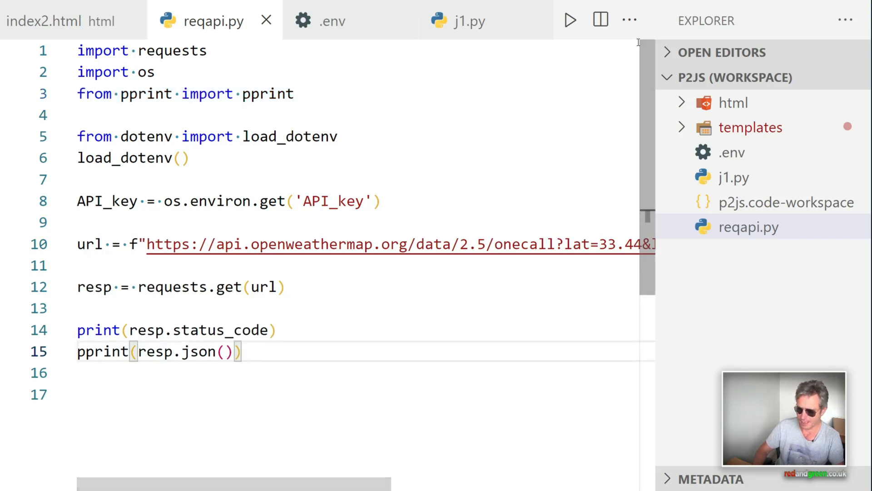
- Run reqapi.py and scroll the terminal's status 200 and weather JSON output
{"action": "left_click", "coordinate": [570, 20]}
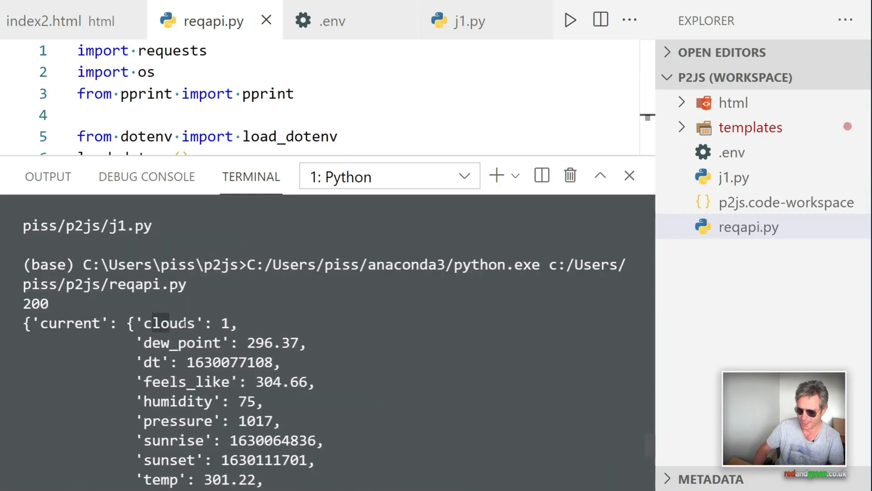
{"action": "scroll", "scroll_direction": "down", "scroll_amount": 3}
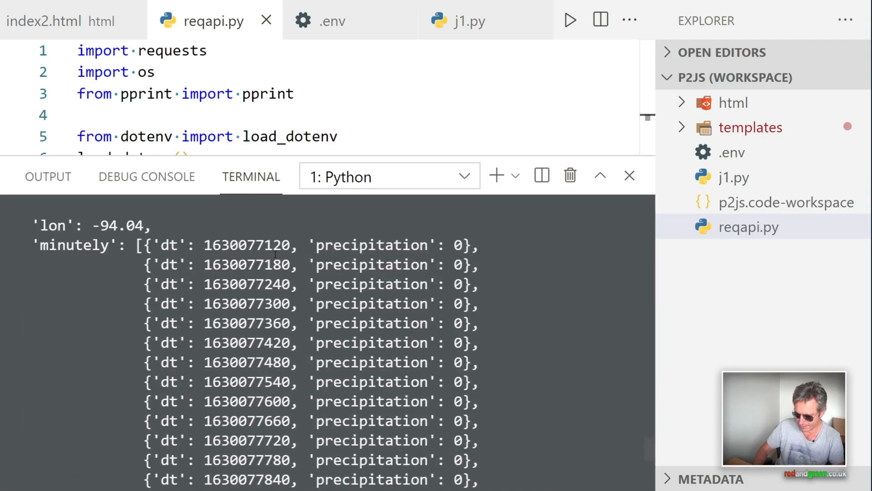
{"action": "double_click", "coordinate": [222, 245]}
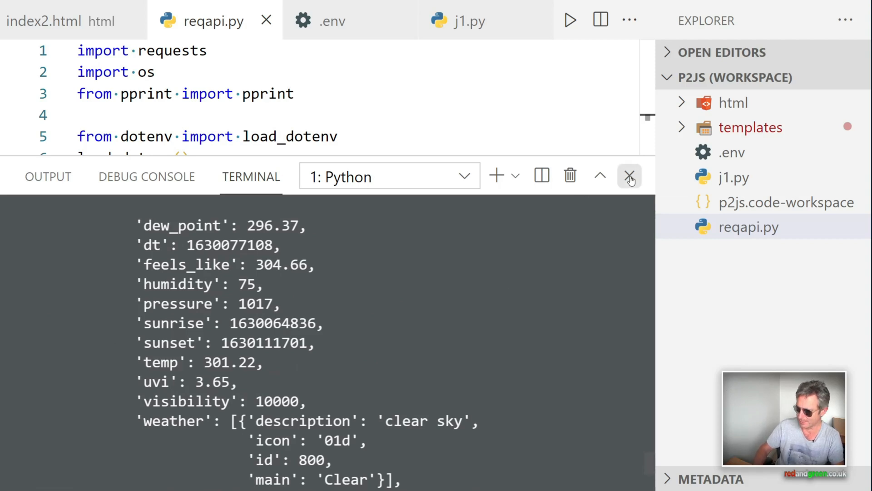
- Hide the terminal, return to j1.py, and expand the templates folder to reveal index2.html
{"action": "left_click", "coordinate": [630, 175]}
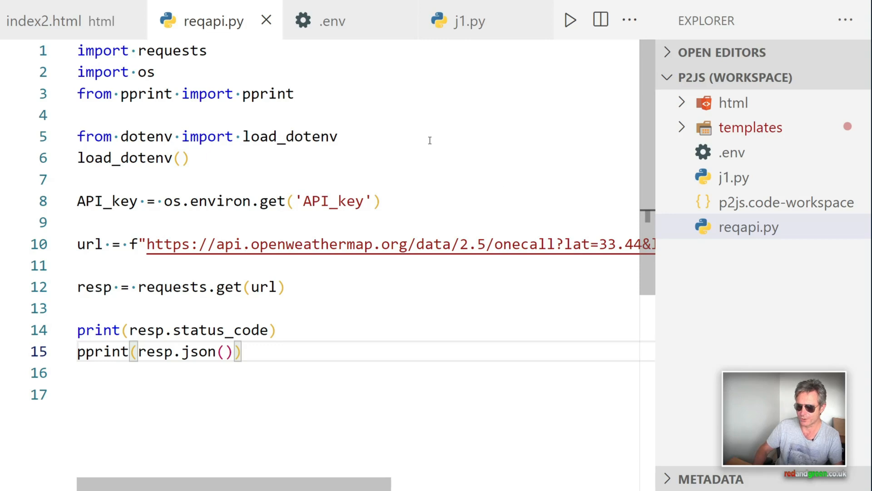
{"action": "mouse_move", "coordinate": [200, 364]}
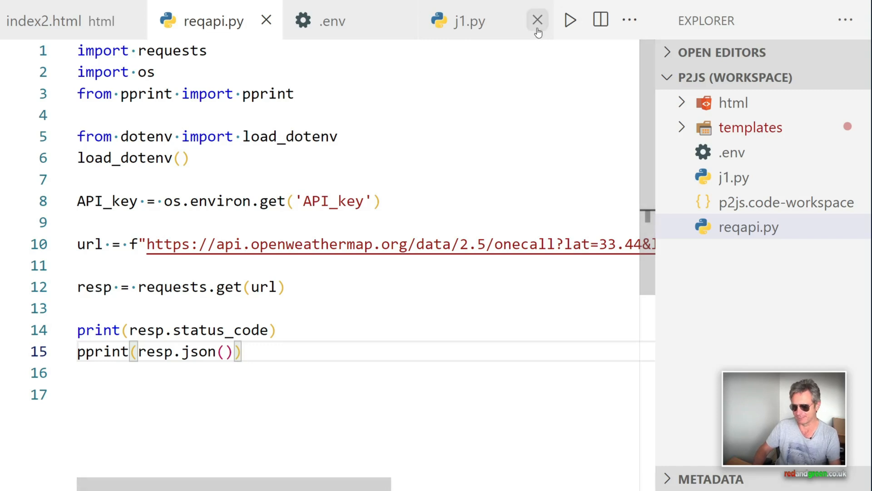
{"action": "left_click", "coordinate": [467, 21]}
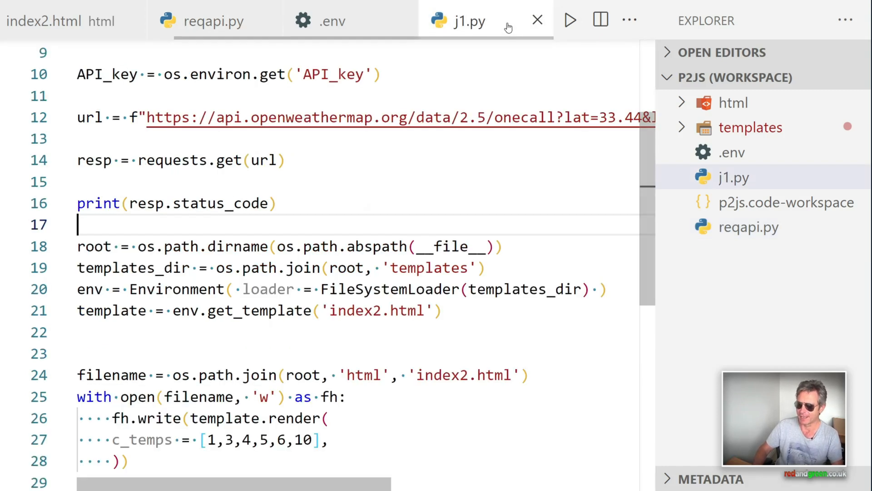
{"action": "scroll", "scroll_direction": "down", "scroll_amount": 3}
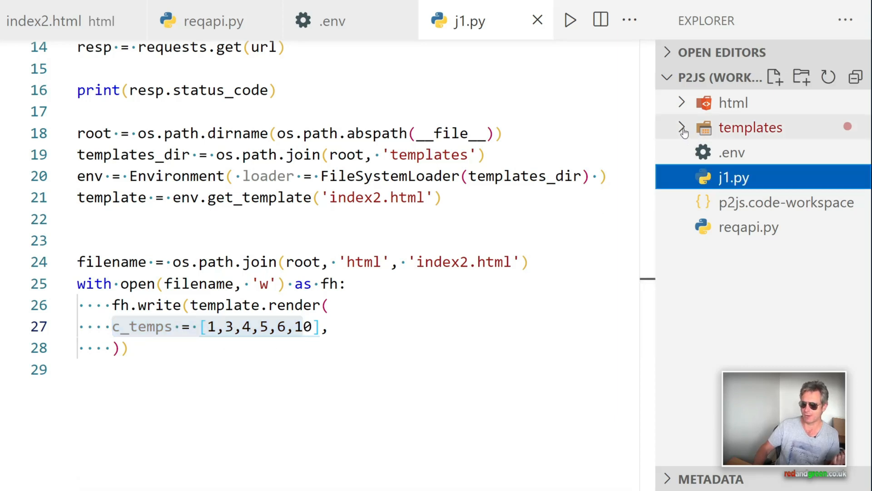
{"action": "left_click", "coordinate": [684, 127]}
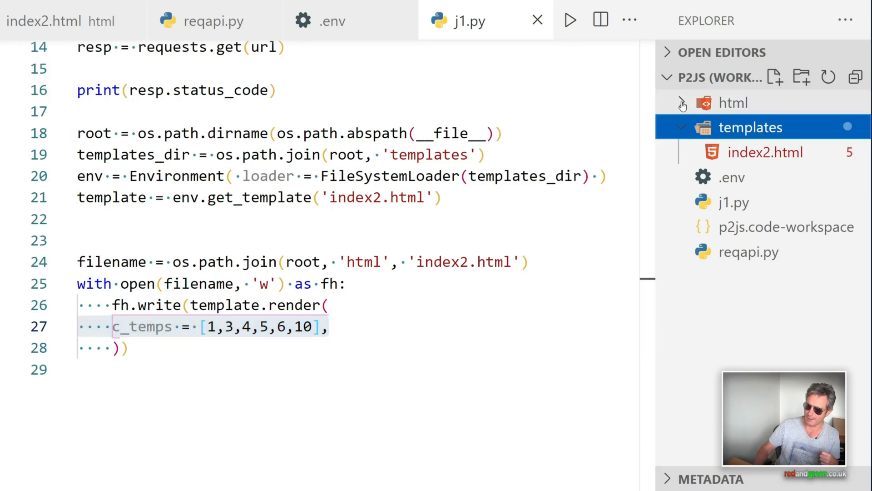
- Open html/index2.html, select its data line, and launch it in the default browser
{"action": "left_click", "coordinate": [766, 127]}
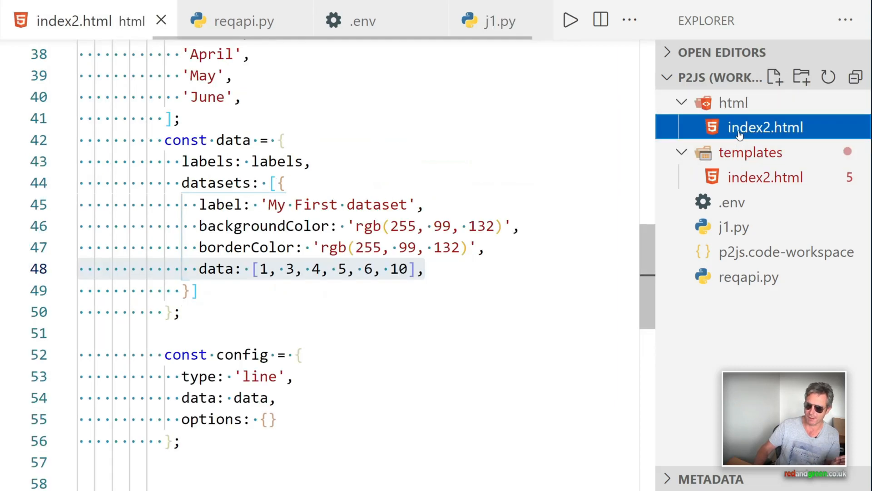
{"action": "left_click_drag", "start_coordinate": [310, 269], "coordinate": [423, 269]}
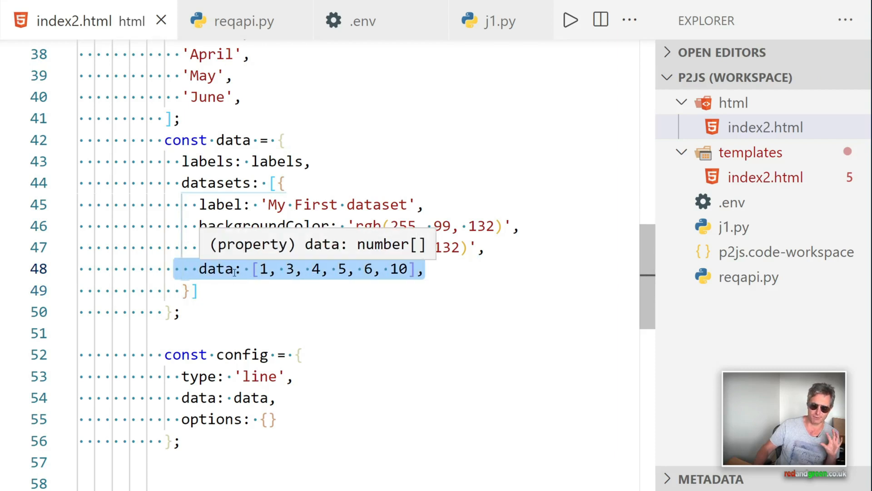
{"action": "mouse_move", "coordinate": [536, 240]}
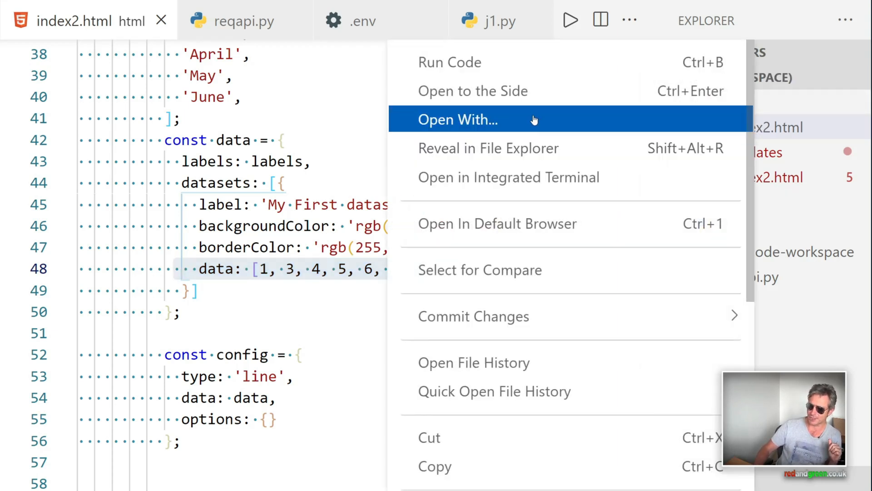
{"action": "mouse_move", "coordinate": [498, 223]}
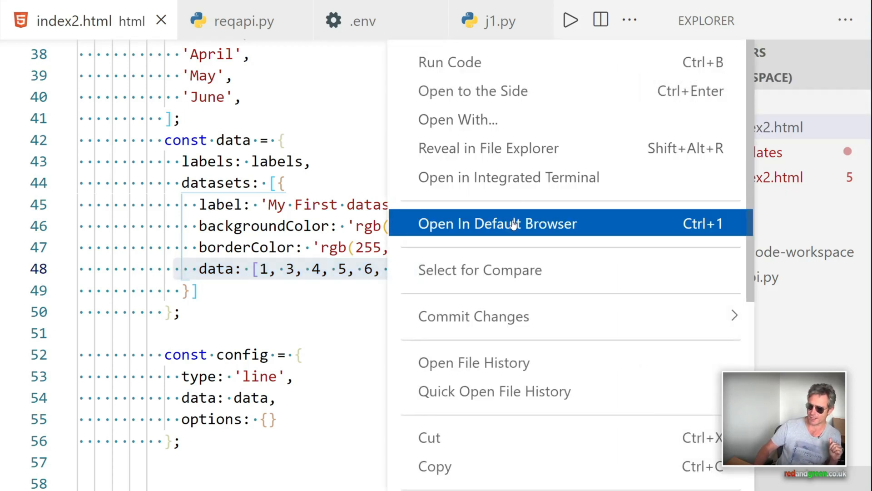
{"action": "left_click", "coordinate": [497, 223]}
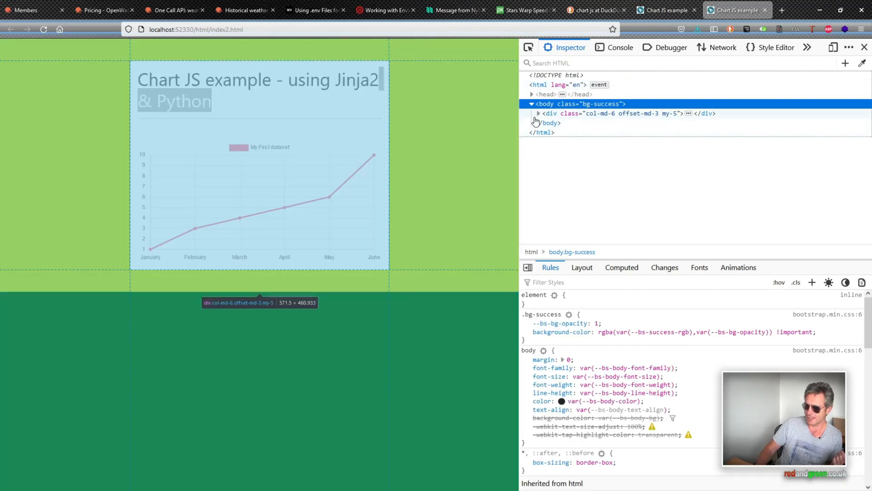
- In the Firefox Inspector, expand the body's div and the chart script node
{"action": "left_click", "coordinate": [538, 113]}
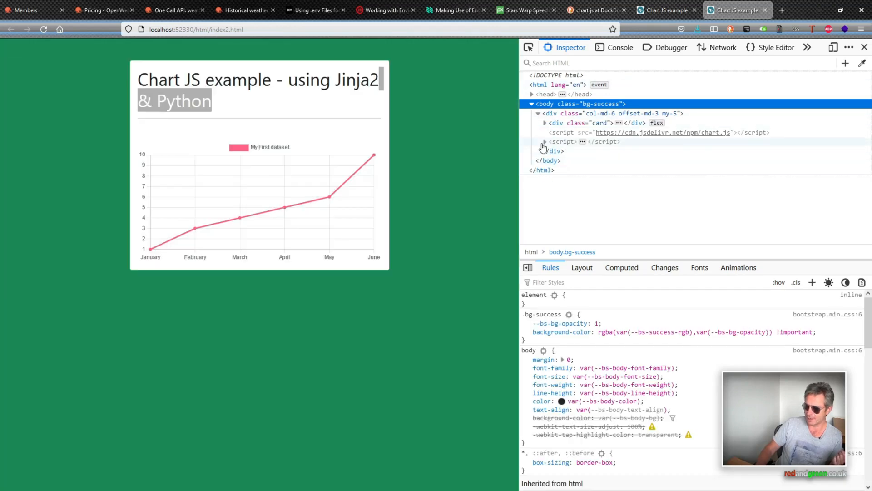
{"action": "left_click", "coordinate": [545, 141]}
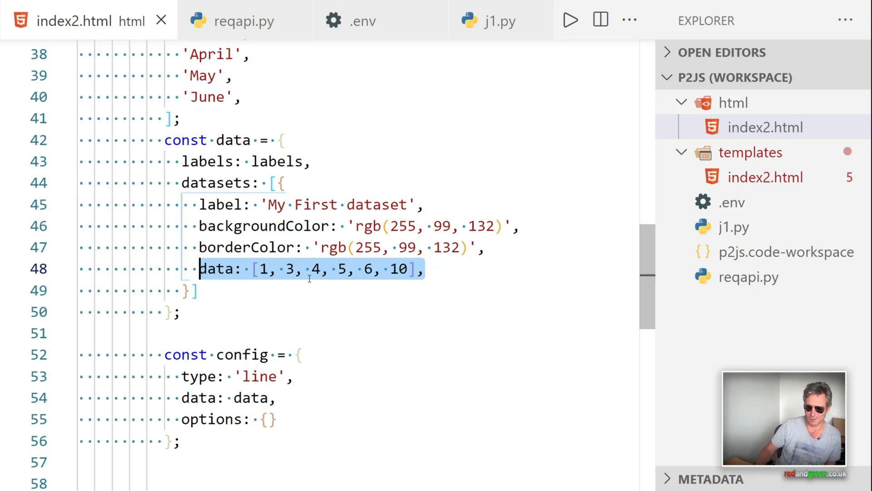
- Scroll through index2.html's data values 1, 3, 4, 5, 6, 10 and open Explorer's More Actions menu
{"action": "scroll", "scroll_direction": "down", "scroll_amount": 3}
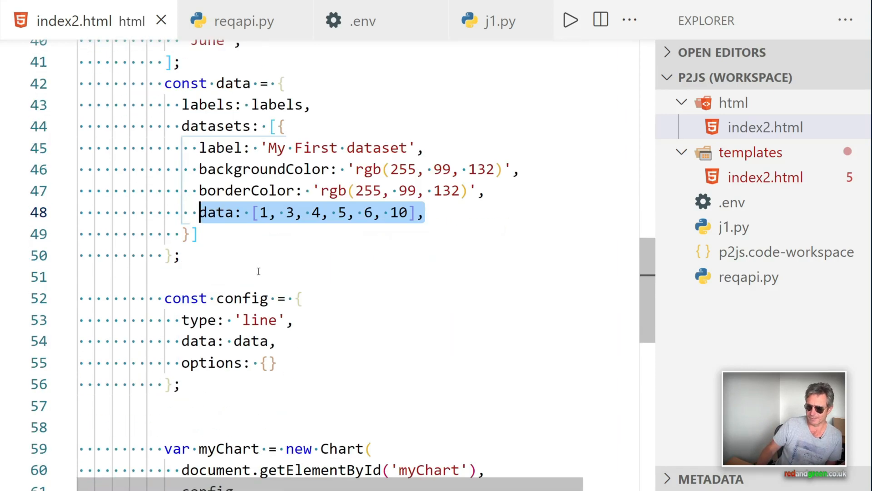
{"action": "scroll", "scroll_direction": "down", "scroll_amount": 3}
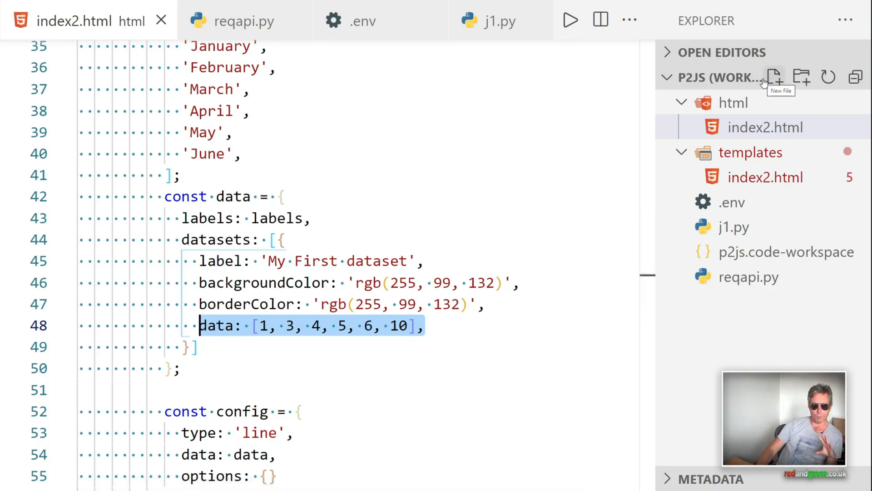
{"action": "mouse_move", "coordinate": [638, 82]}
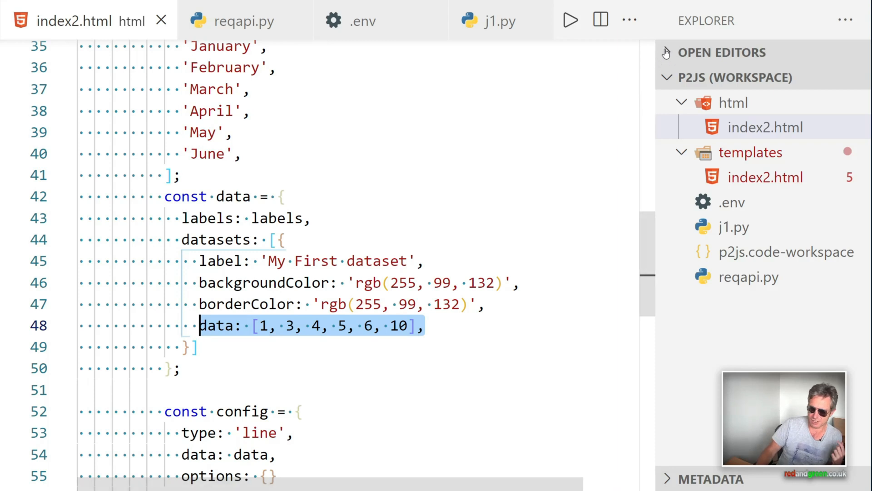
{"action": "left_click", "coordinate": [845, 20]}
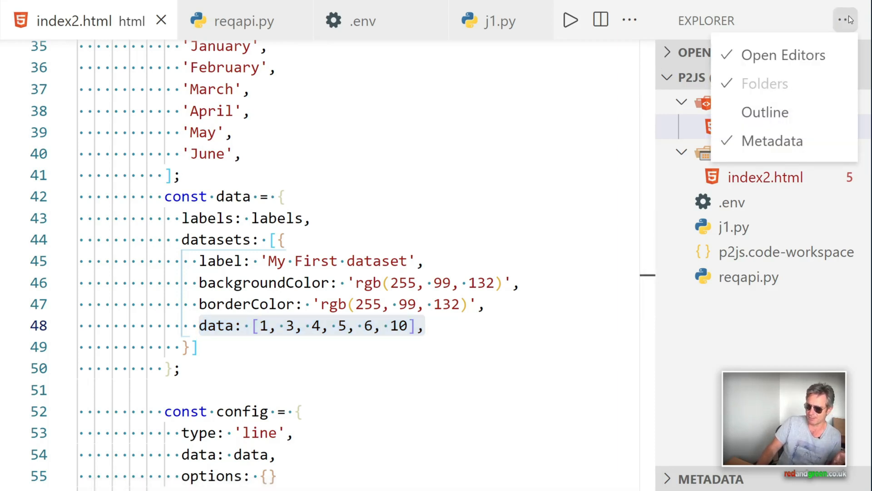